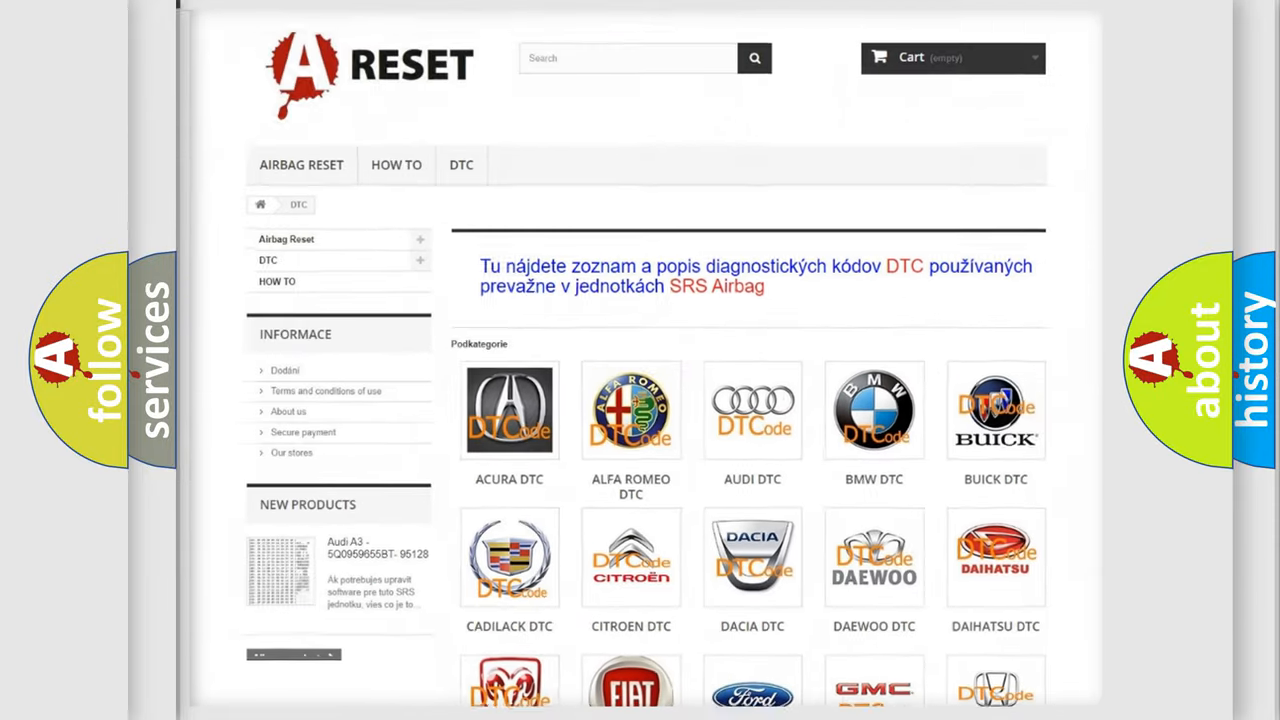
# Step: Select the JEEP DTC tile from the brand grid and browse the Jeep code subcategories
pyautogui.scroll(-3)
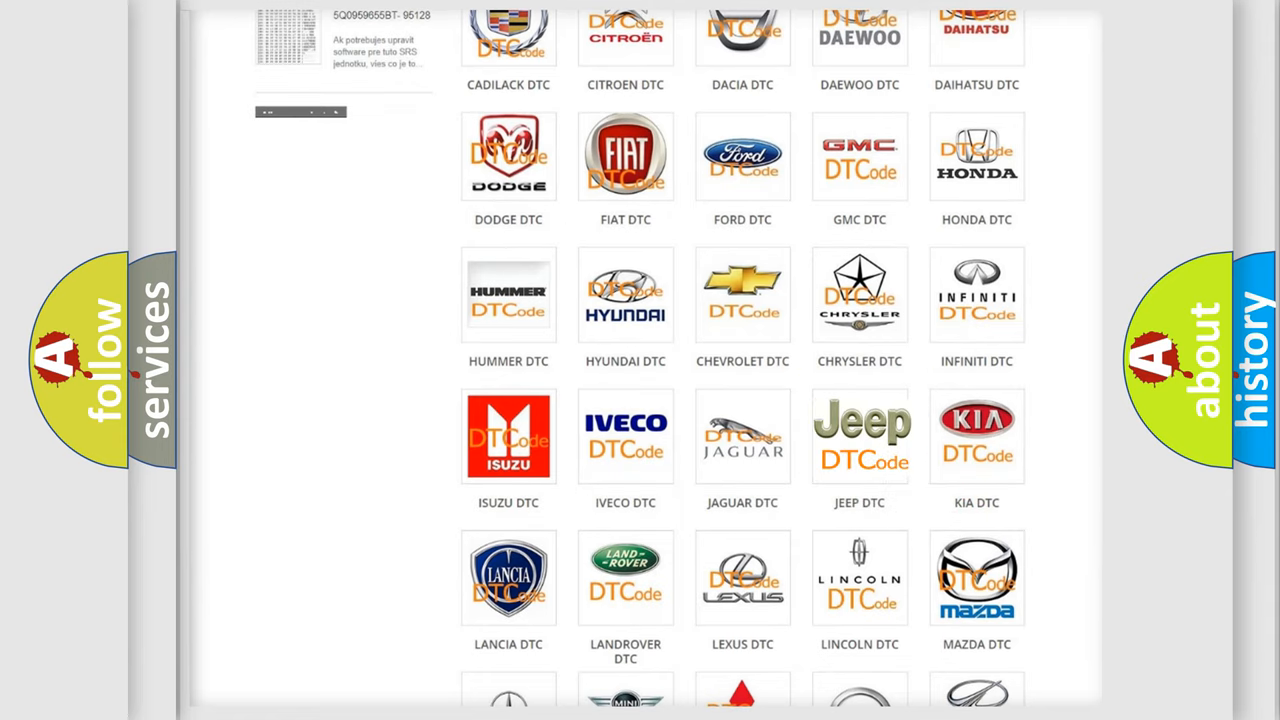
pyautogui.click(859, 435)
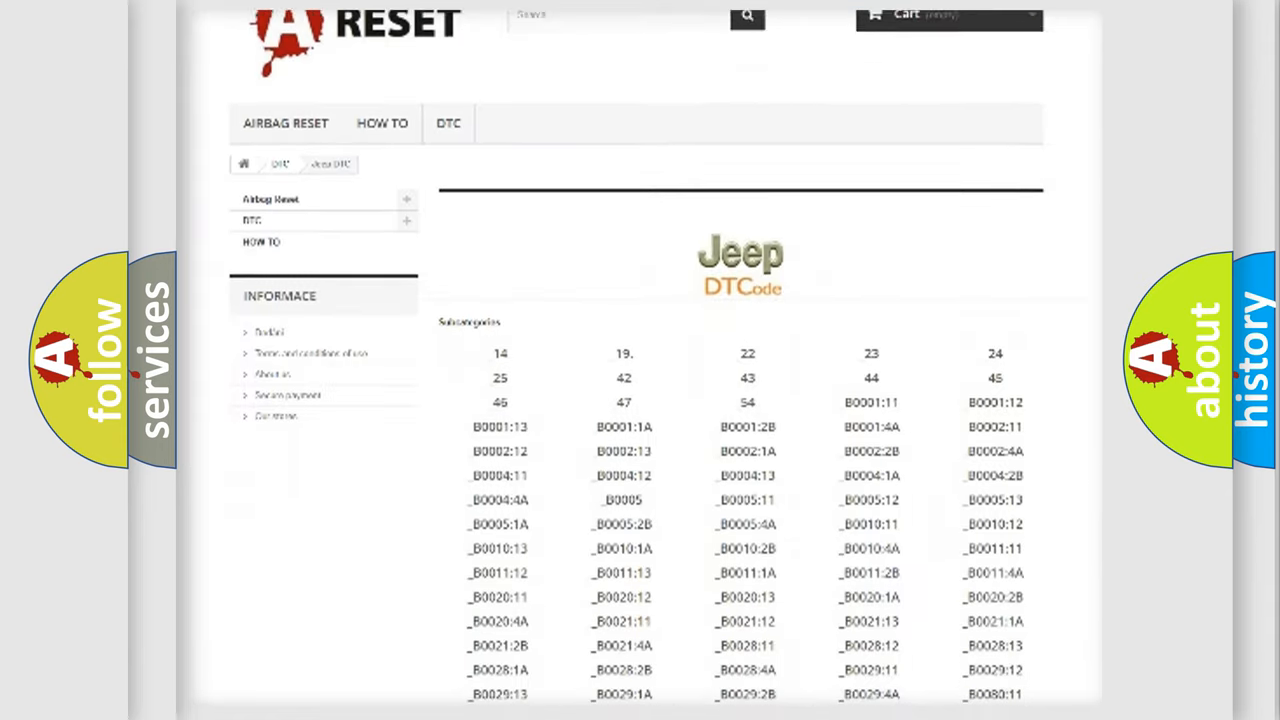
pyautogui.scroll(-3)
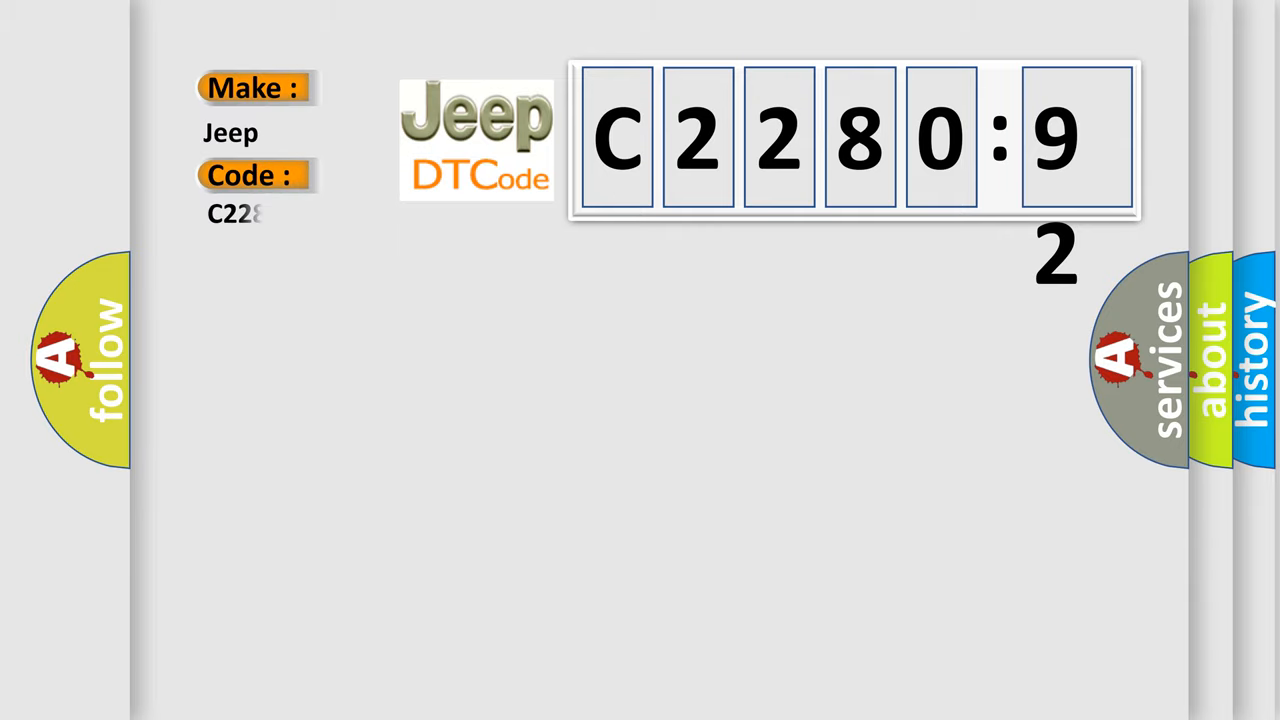
# Step: Complete the Code label by adding 092 so it reads C228092 for Make: Jeep
pyautogui.write('092')
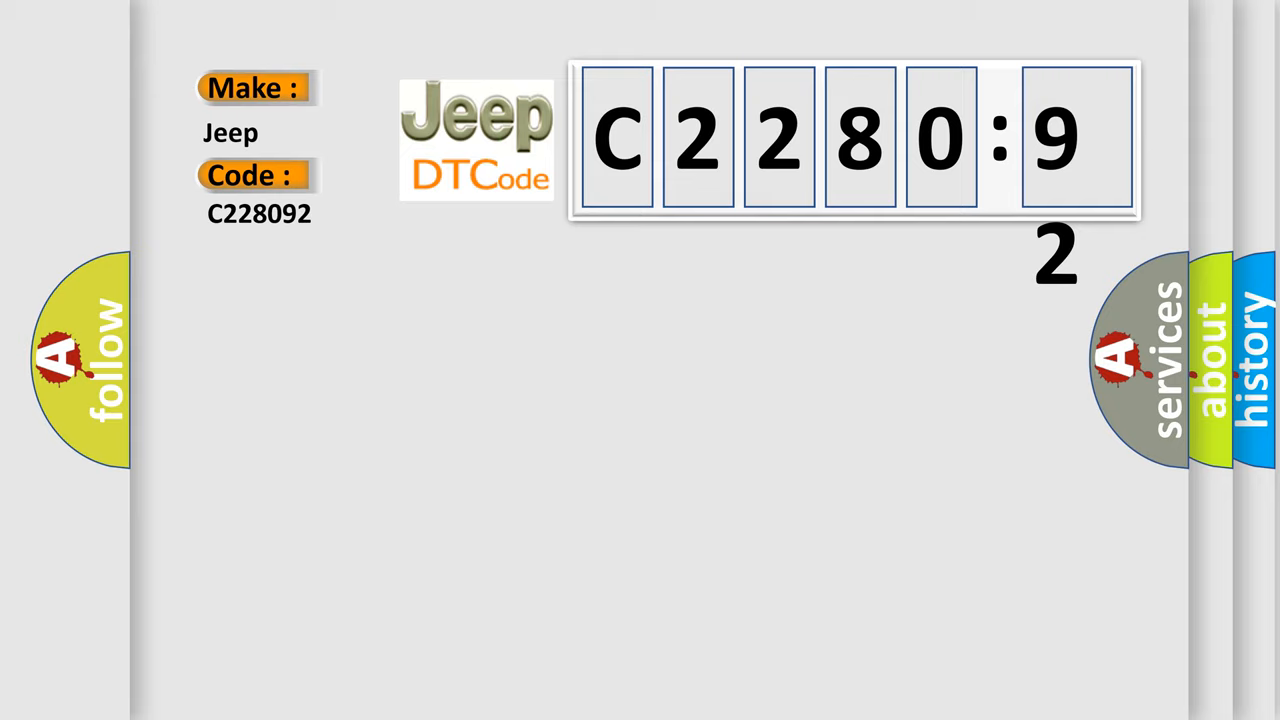